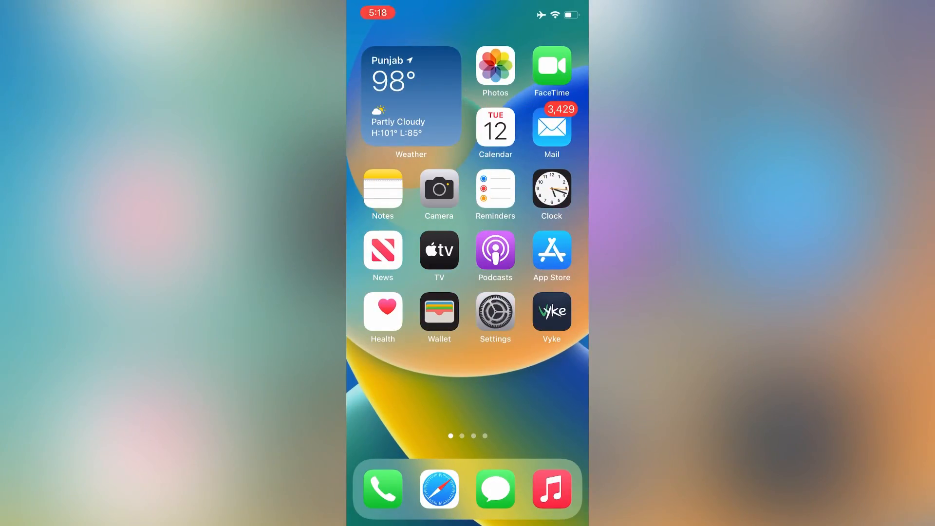
Go to Messages in Settings and switch iMessage off, then back on.
left_click(495, 488)
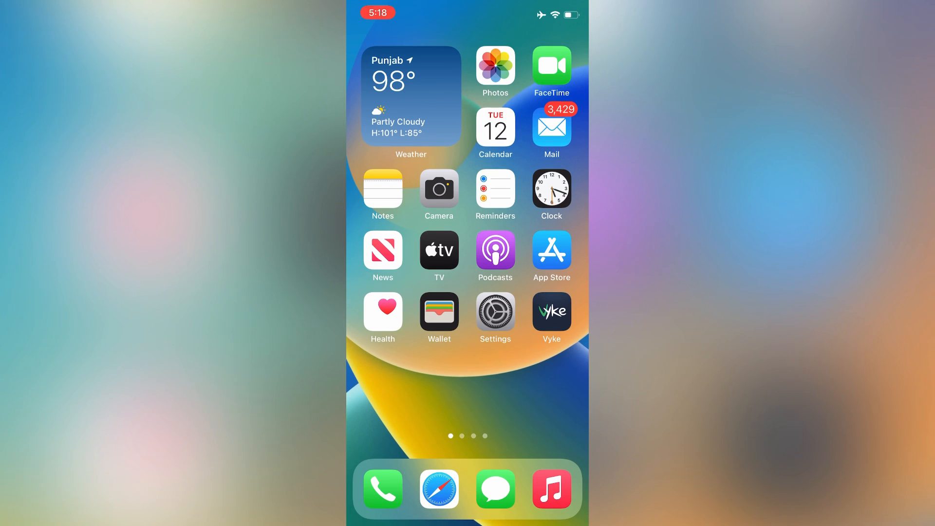
left_click(495, 313)
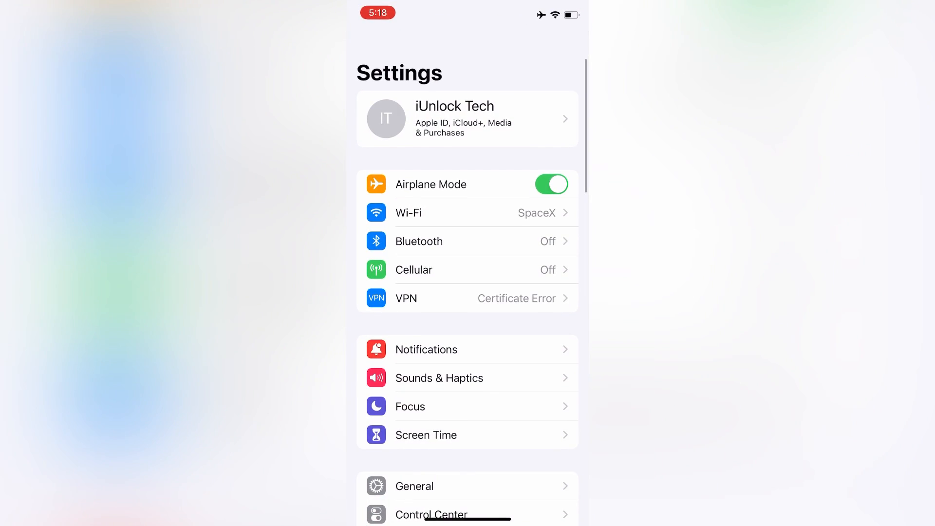
scroll("down", 3)
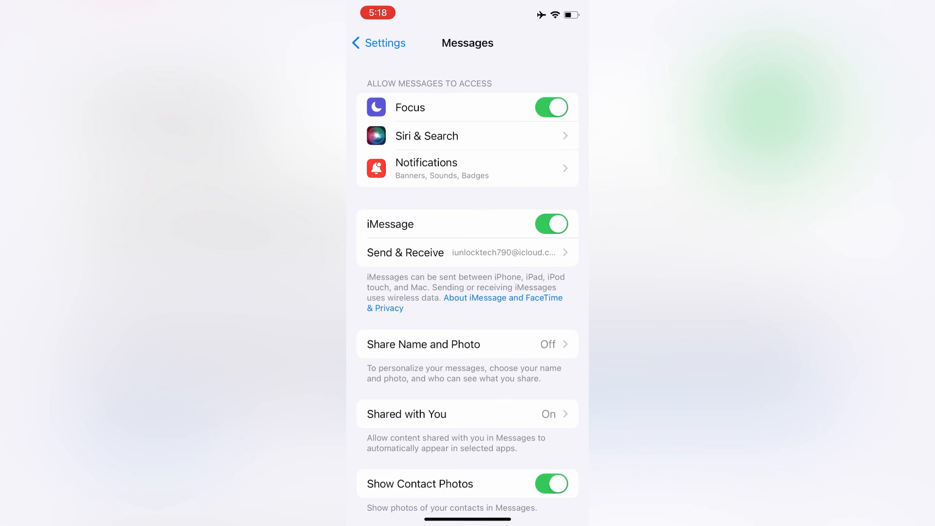
scroll("down", 3)
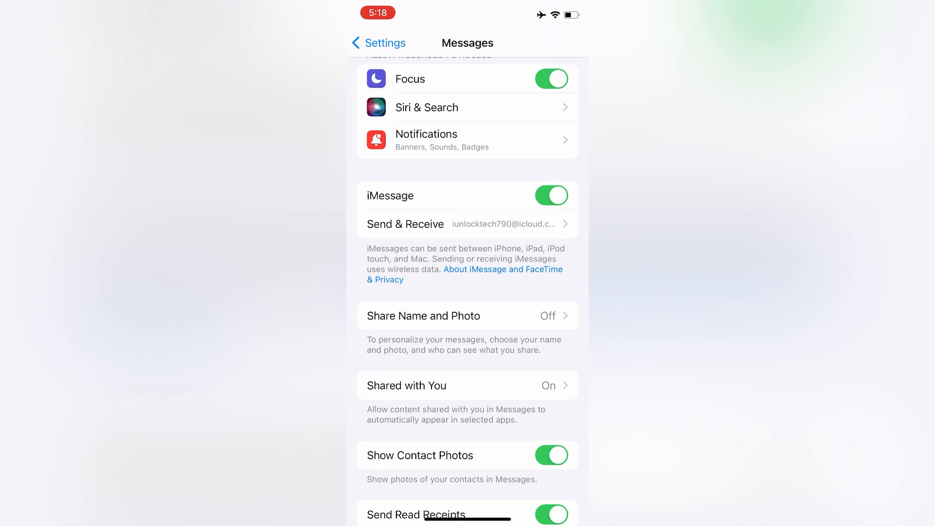
left_click(550, 195)
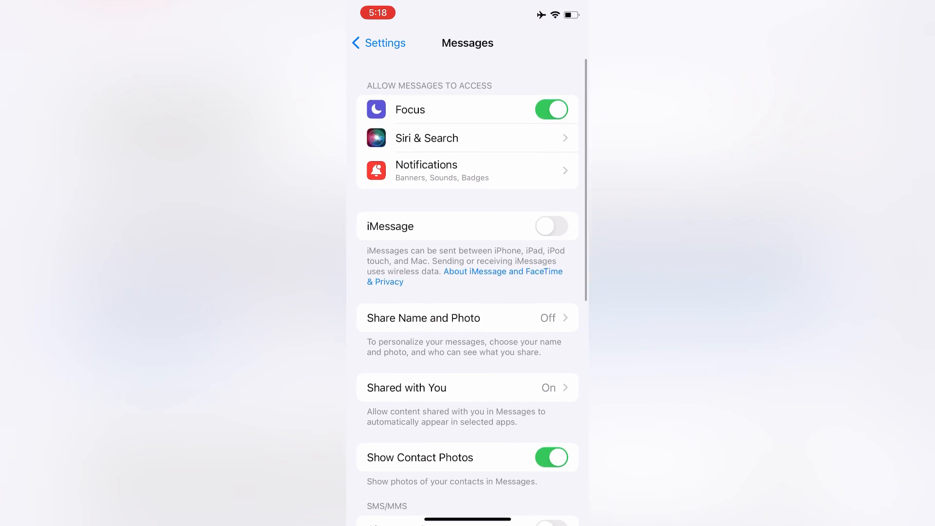
left_click(378, 41)
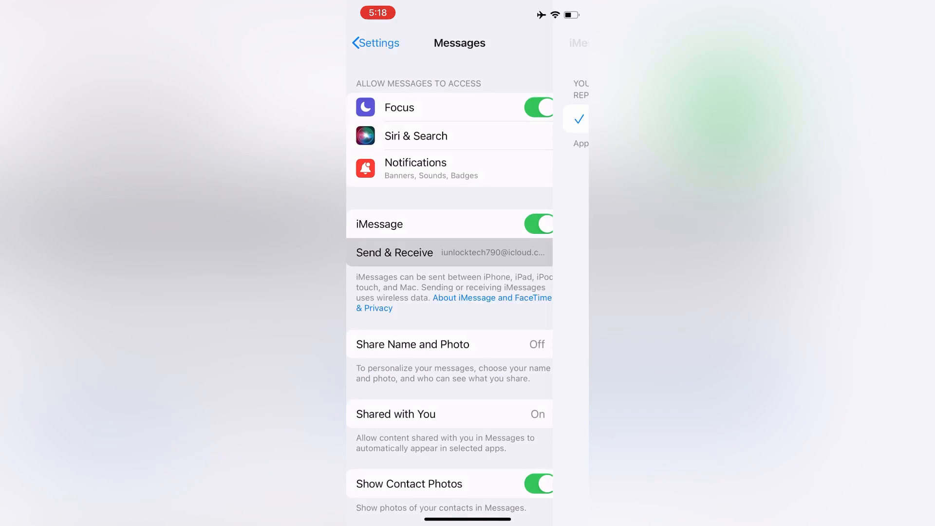
Check the Send & Receive addresses and return to Messages settings.
left_click(394, 252)
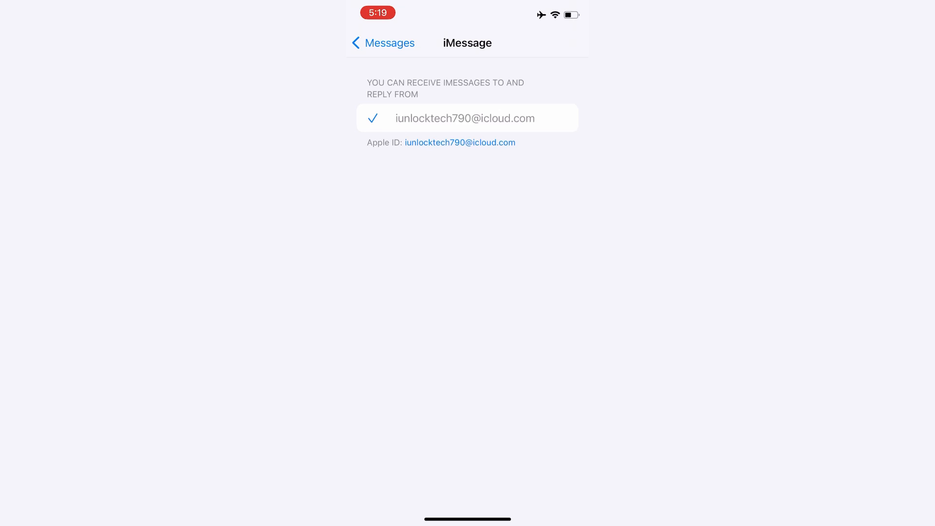
left_click(382, 43)
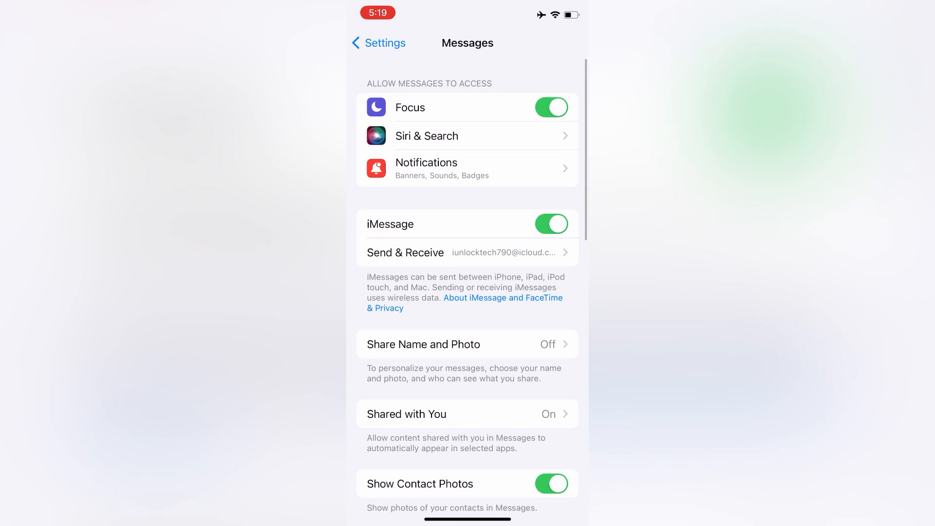
Enable Send as SMS as the iMessage fallback and head to Blocked Contacts.
scroll("down", 3)
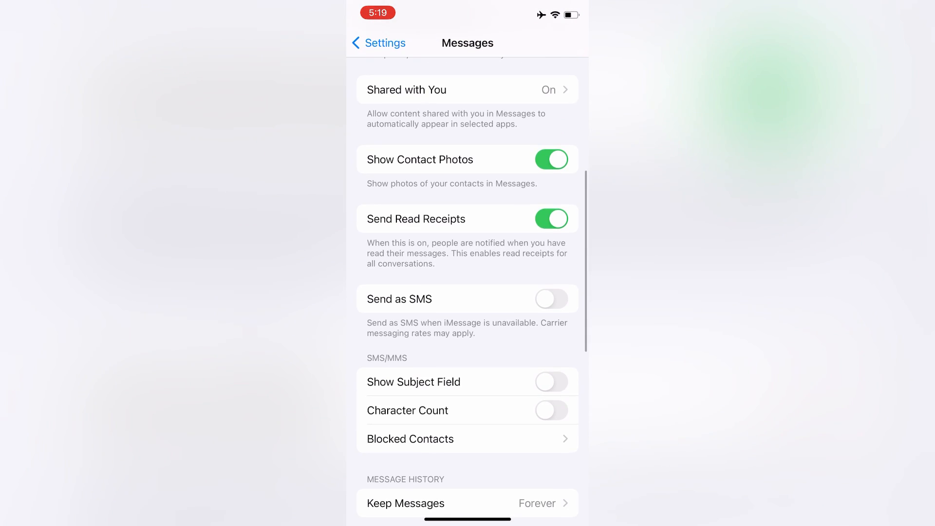
scroll("up", 3)
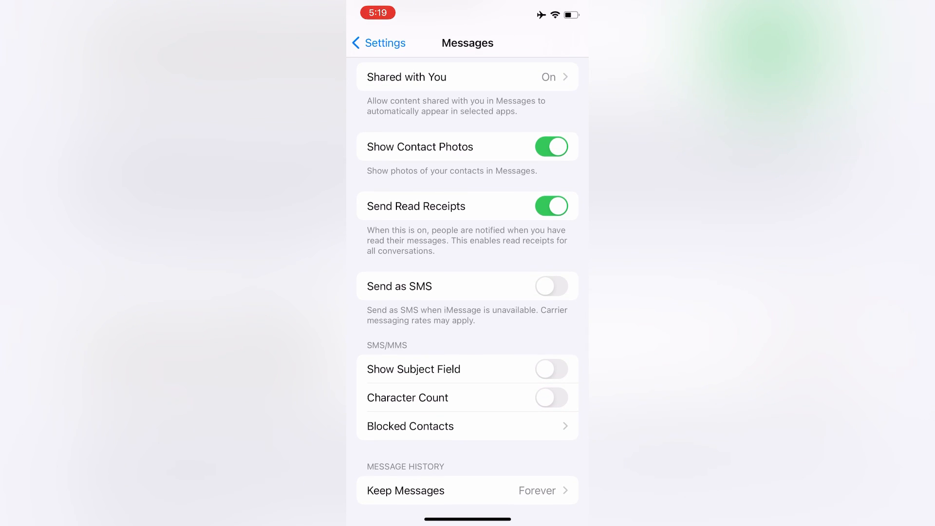
left_click(549, 285)
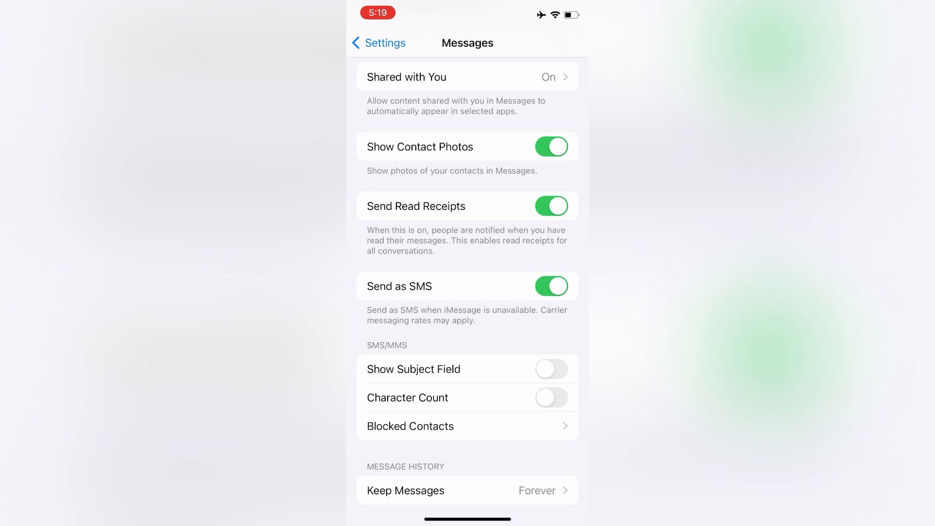
scroll("up", 3)
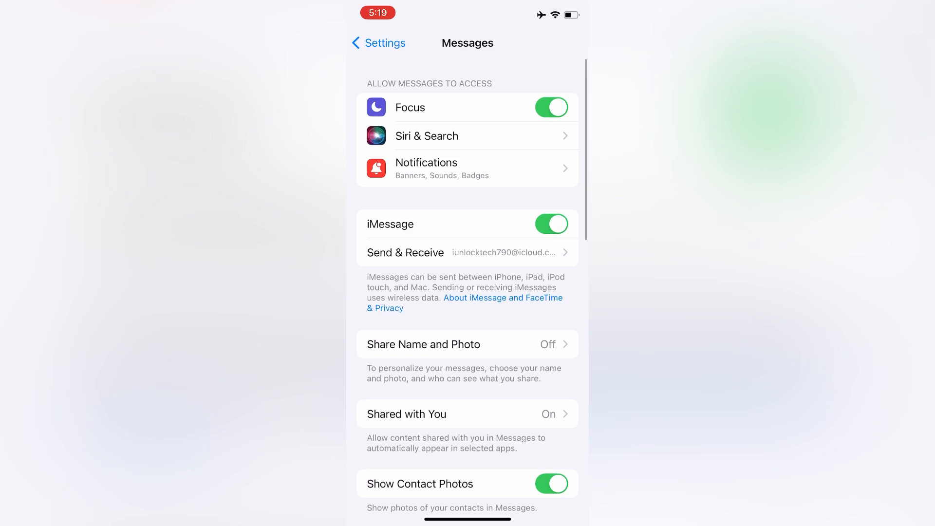
scroll("down", 3)
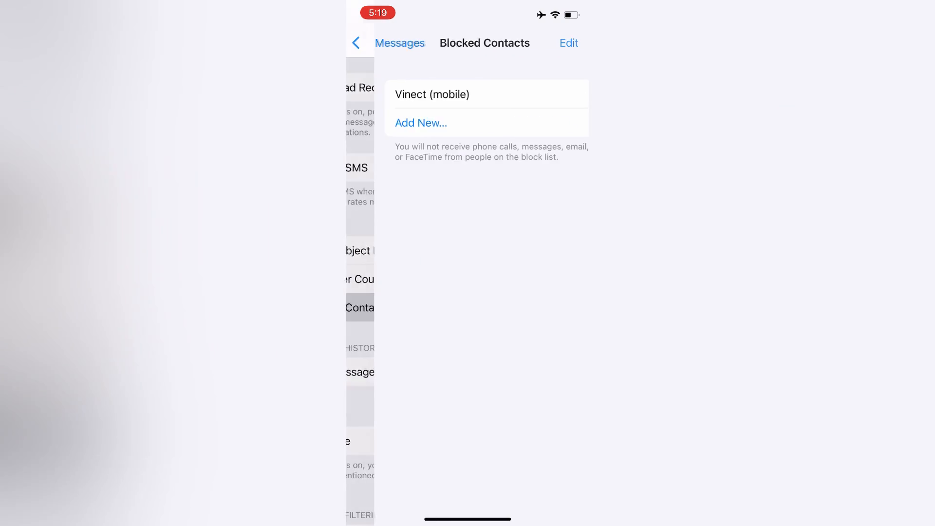
Unblock the single blocked contact, return to Messages and bring up the app switcher.
left_click(567, 42)
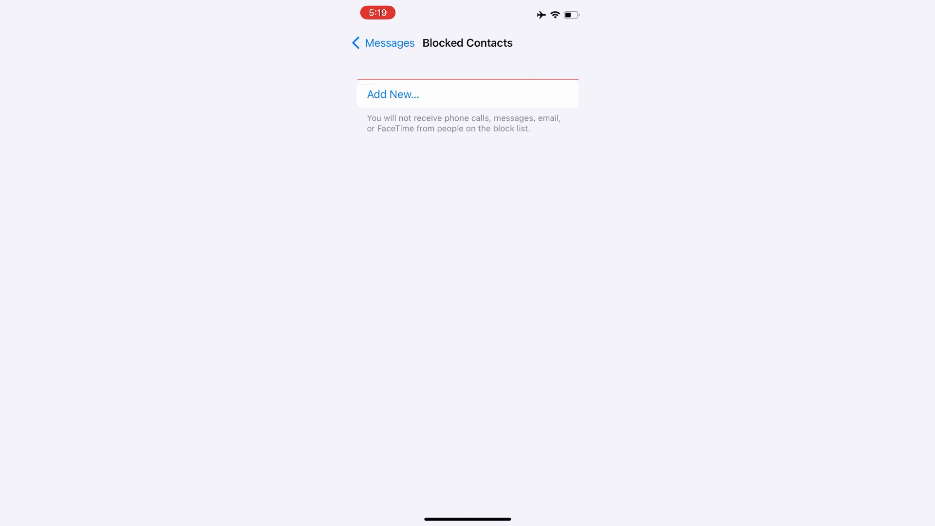
left_click(381, 42)
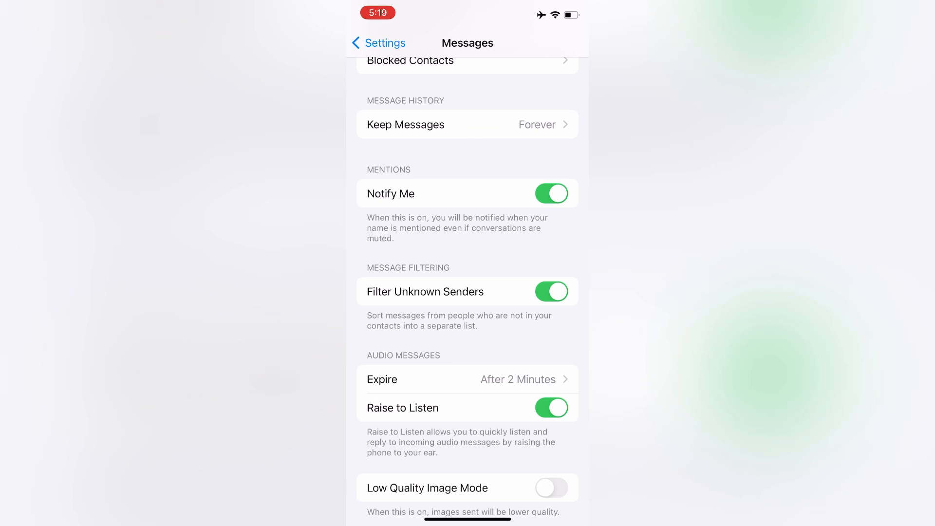
left_click(550, 291)
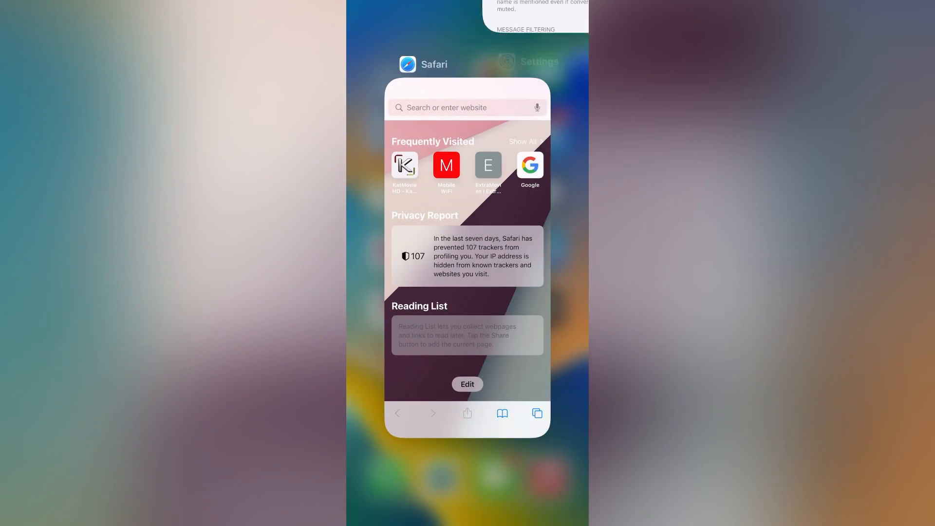
From the main Settings list, switch Wi-Fi off and back on.
left_click(527, 61)
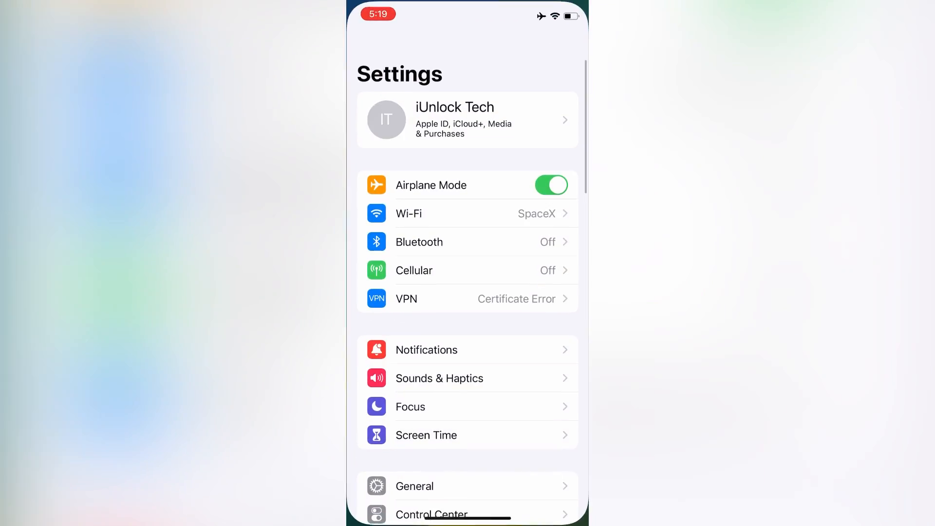
scroll("down", 3)
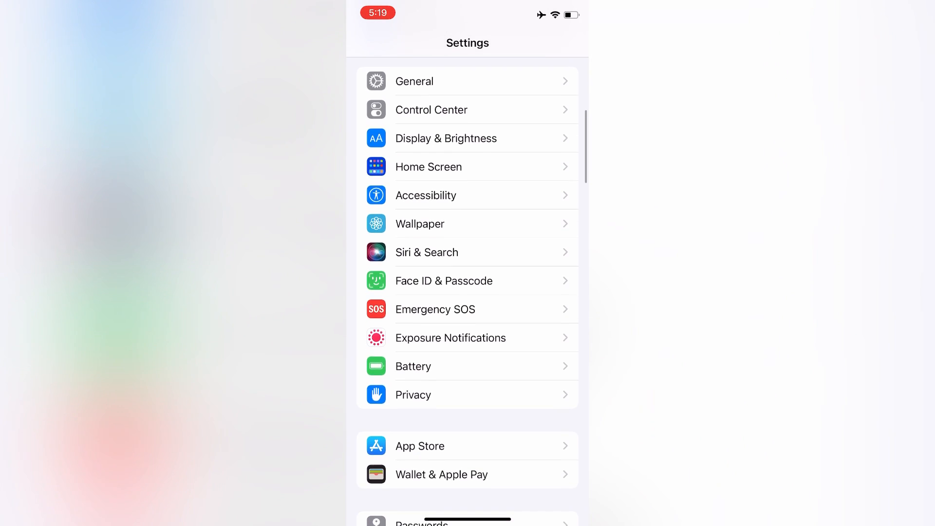
scroll("up", 3)
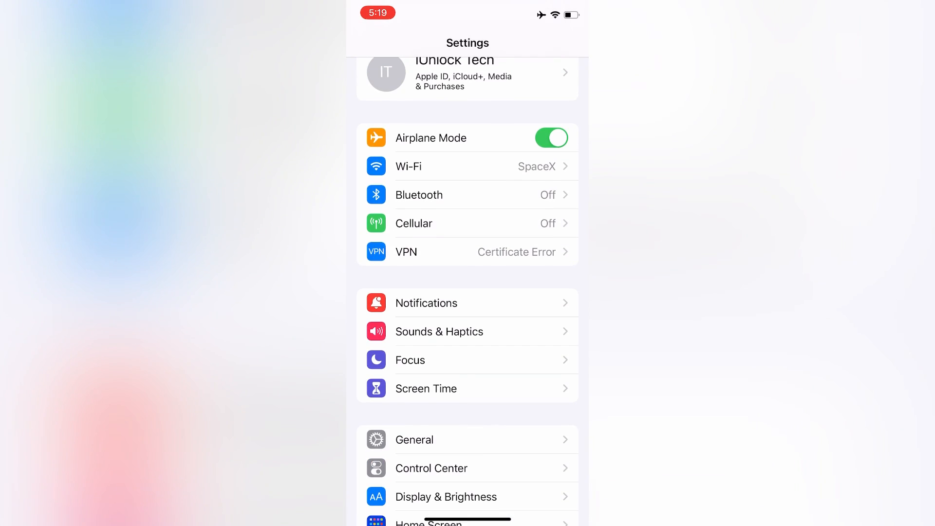
left_click(453, 166)
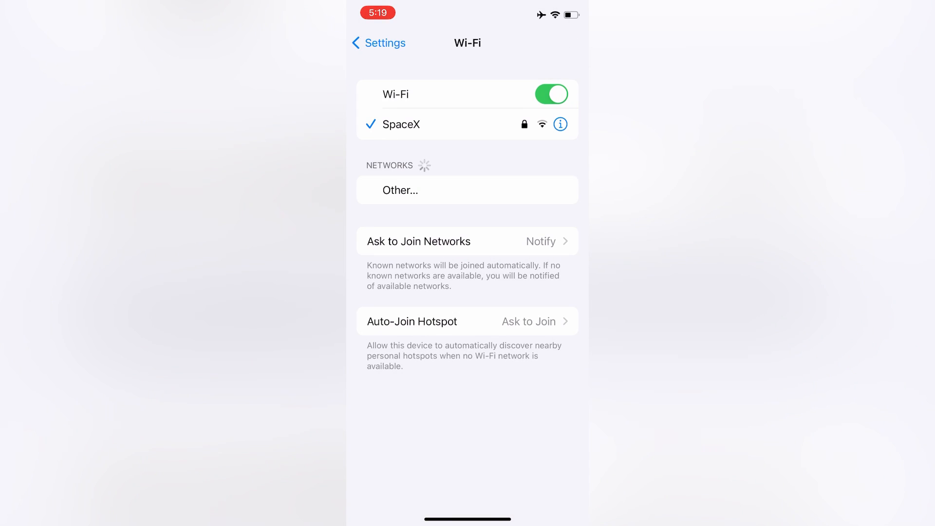
left_click(549, 94)
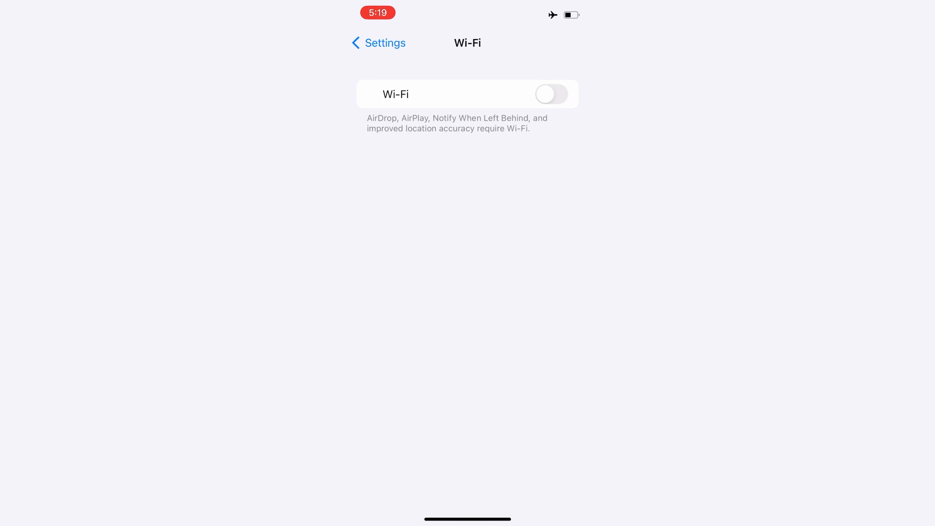
left_click(549, 94)
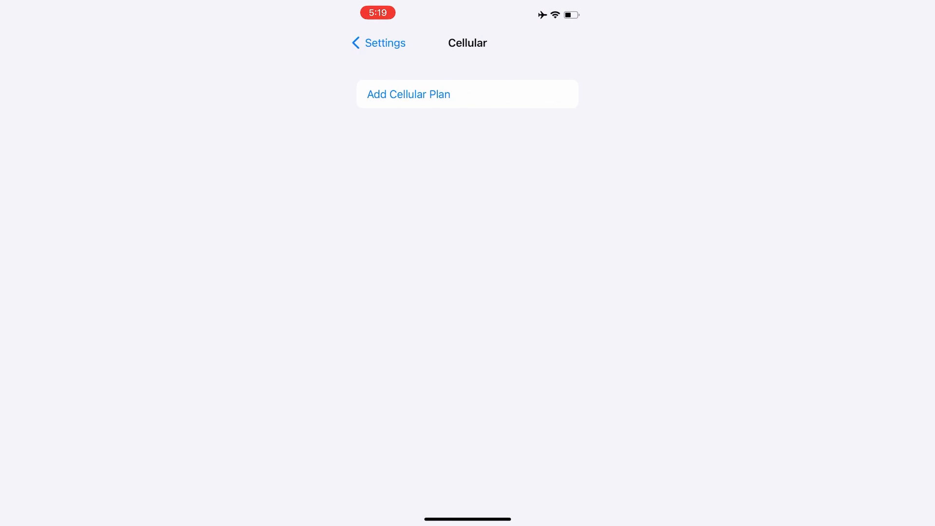
Visit General > Transfer or Reset iPhone, go home, and reopen Settings.
left_click(378, 43)
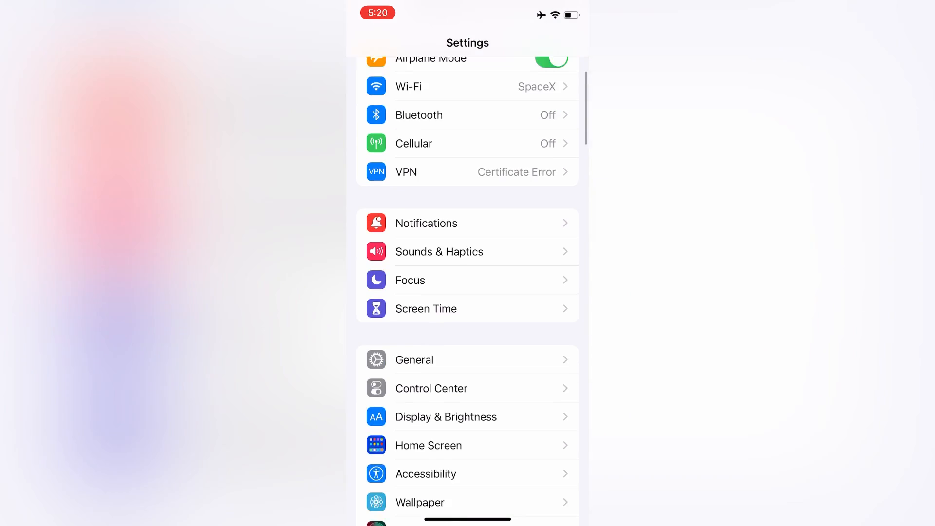
scroll("down", 3)
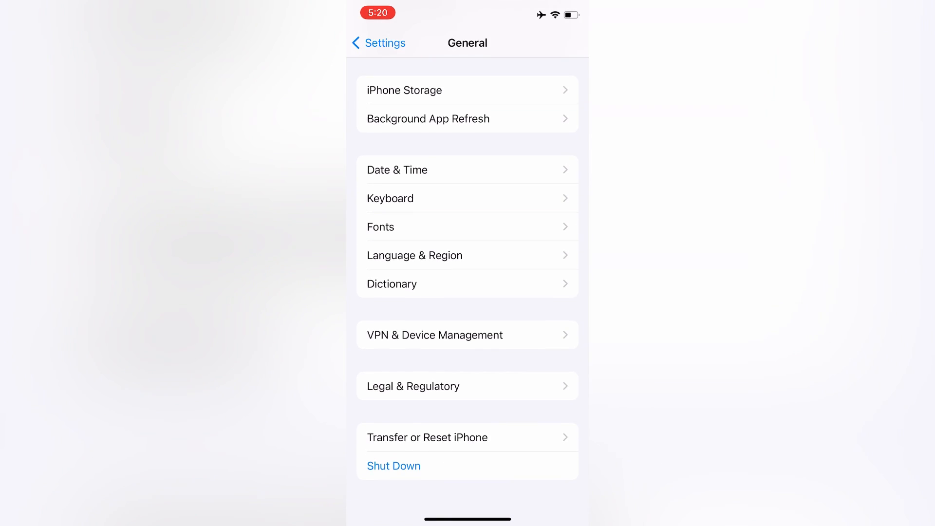
left_click(427, 437)
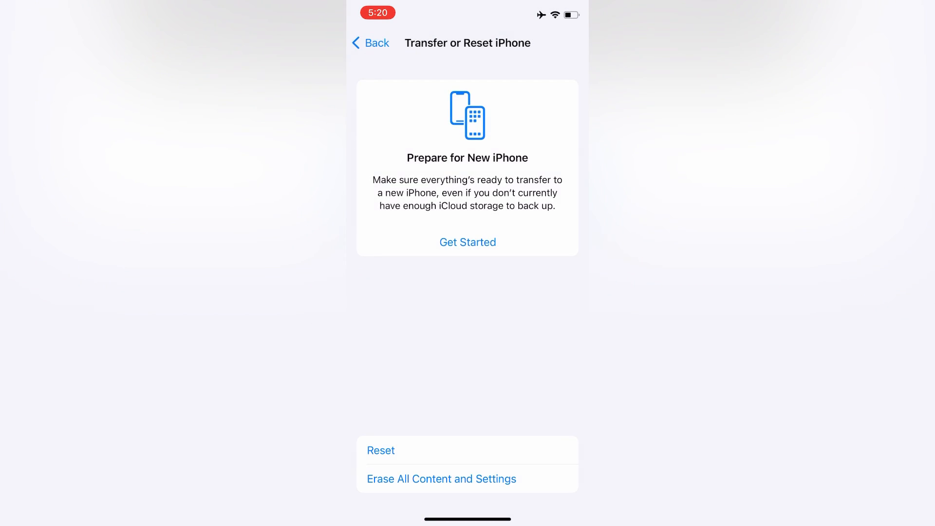
left_click(440, 479)
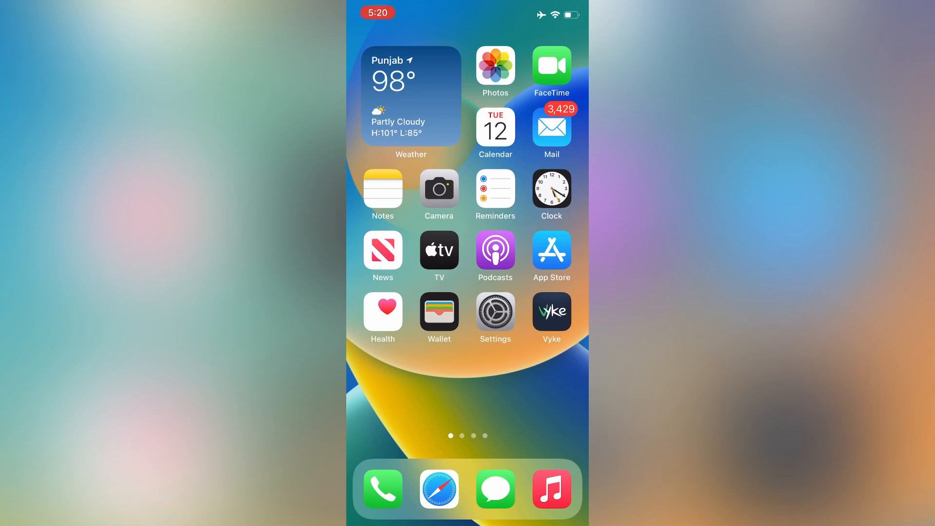
left_click(495, 312)
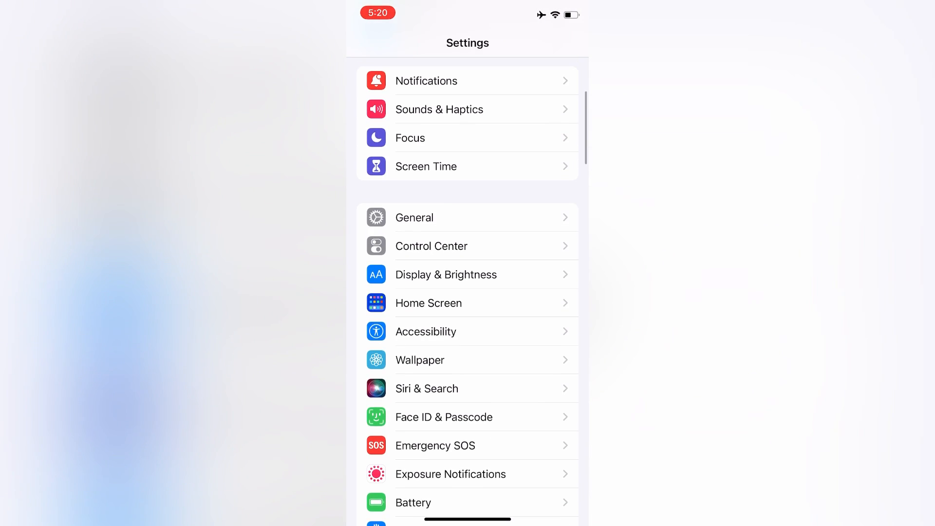